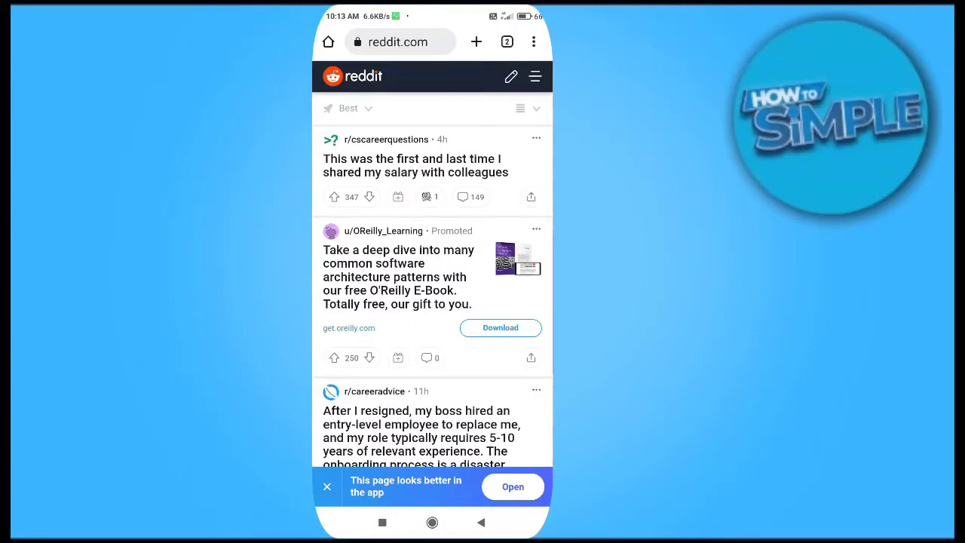
# Dismiss the 'looks better in the app' banner and browse the home feed of posts
pyautogui.click(327, 485)
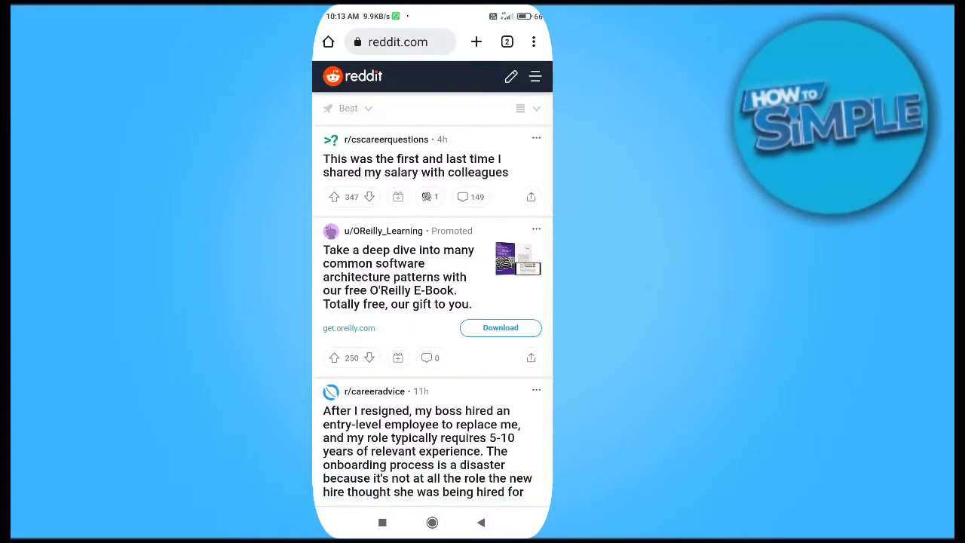
pyautogui.scroll(-3)
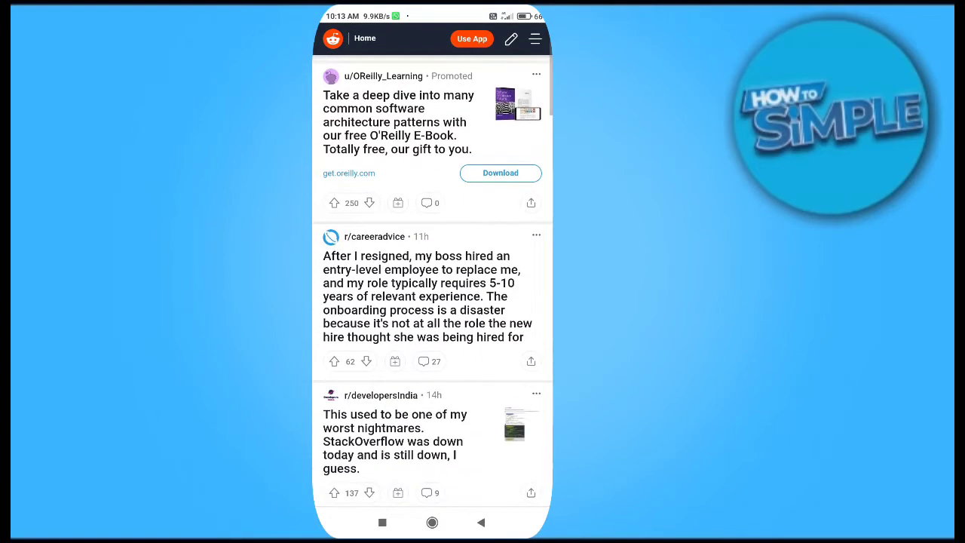
pyautogui.scroll(-3)
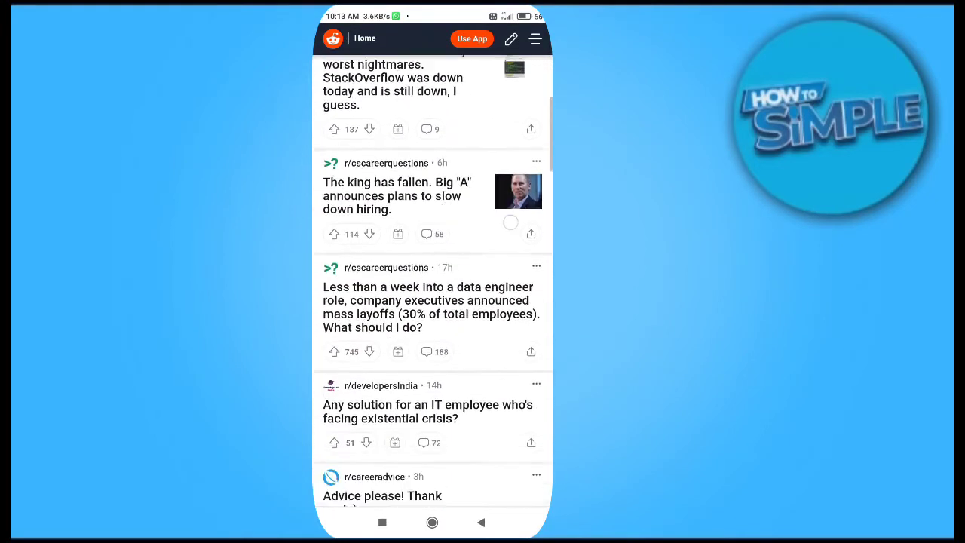
pyautogui.scroll(-3)
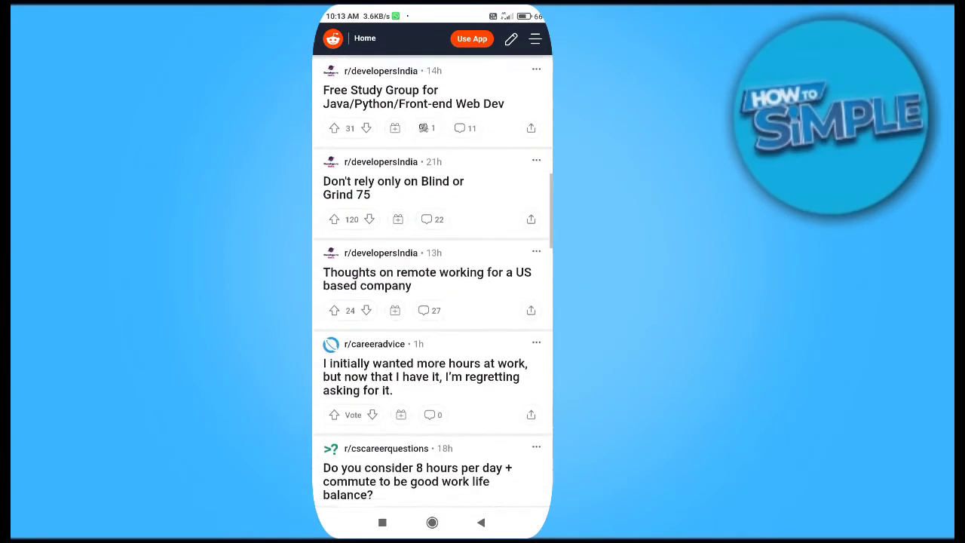
pyautogui.scroll(-3)
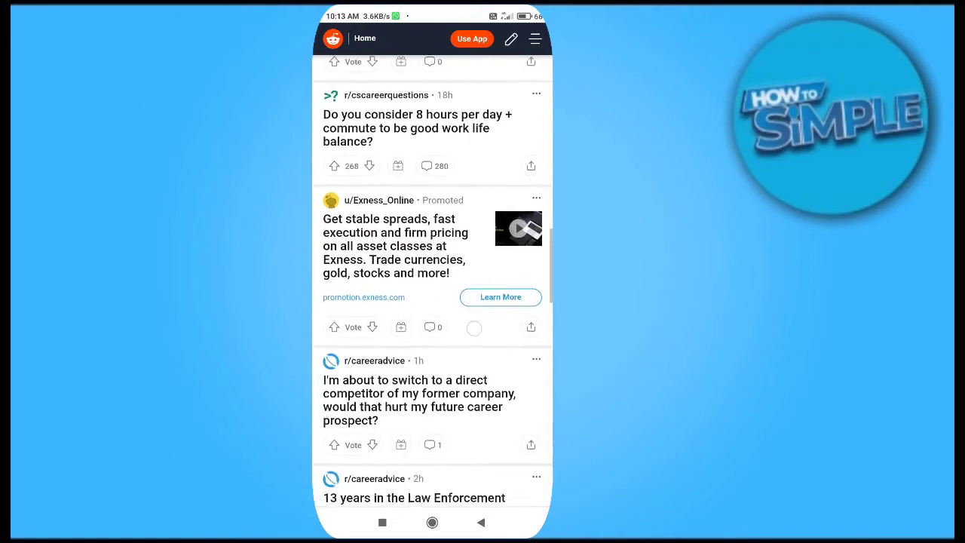
pyautogui.scroll(3)
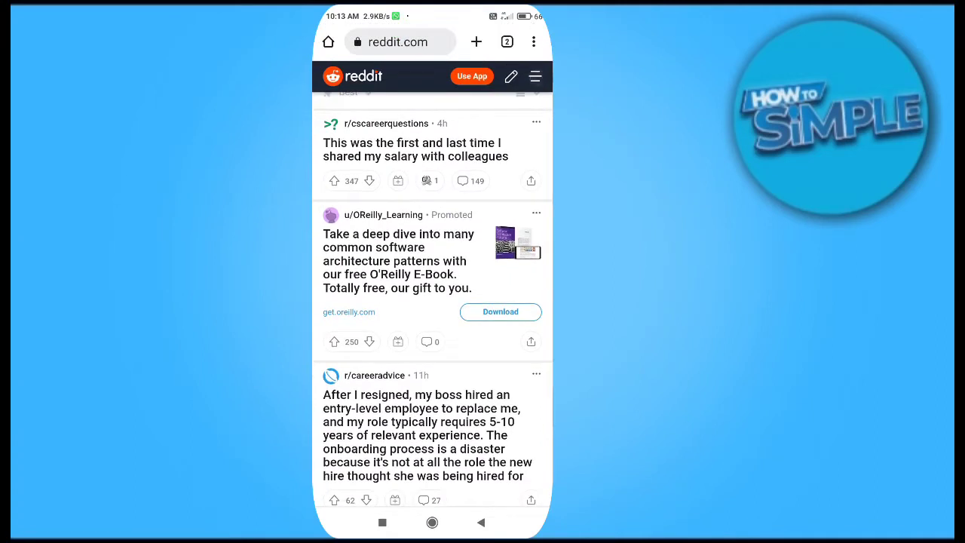
# Show the hamburger account menu with inbox, settings, Help Center and Terms & Policies links
pyautogui.click(535, 76)
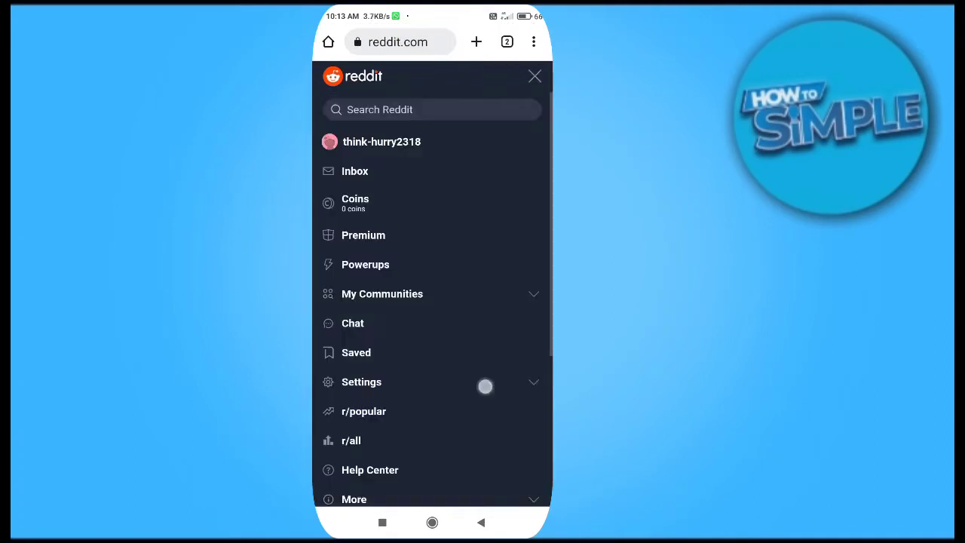
pyautogui.scroll(-3)
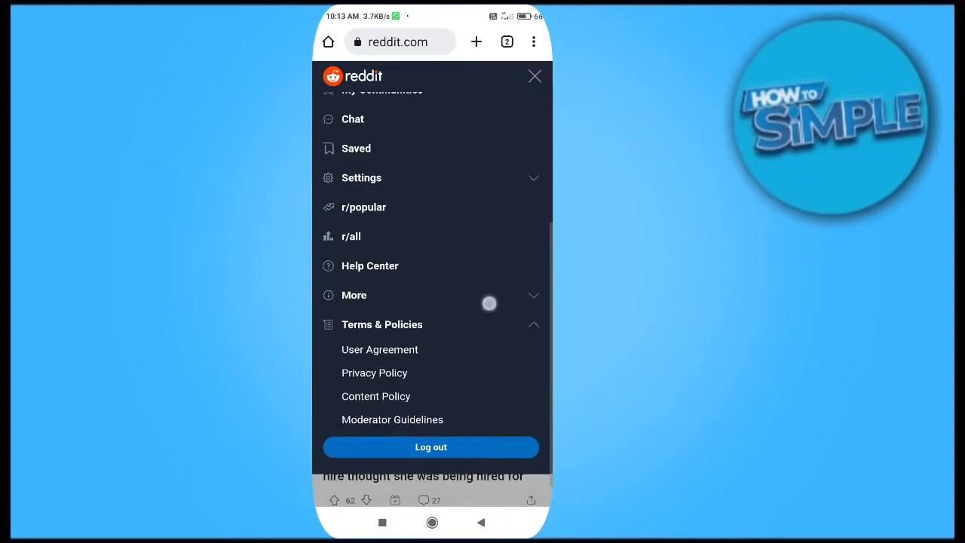
pyautogui.scroll(3)
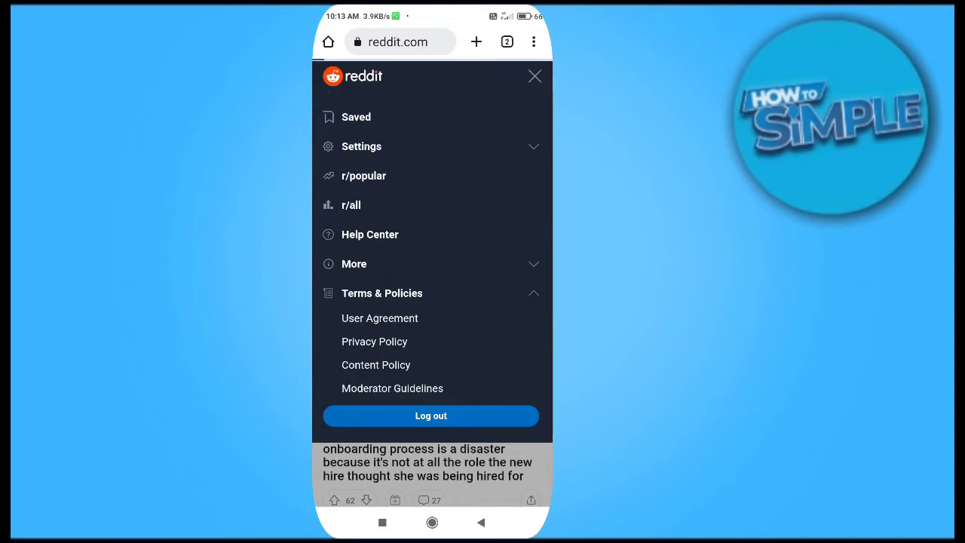
pyautogui.scroll(3)
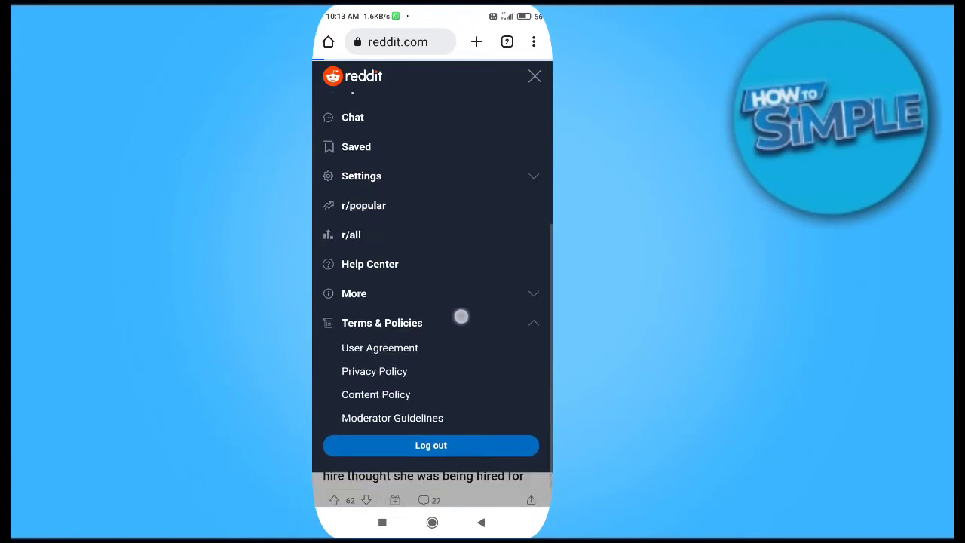
pyautogui.scroll(3)
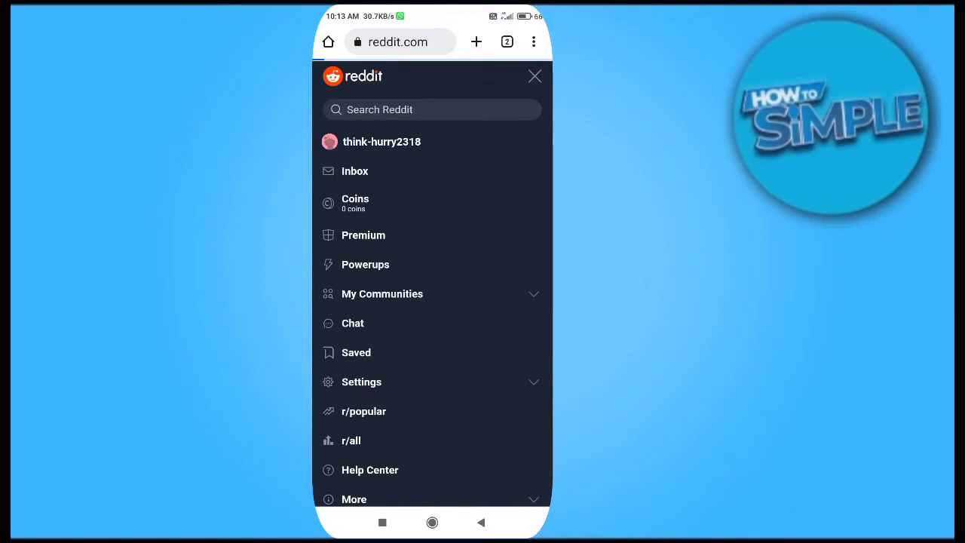
# Browse the Help Center down to account status topics and Promoted articles
pyautogui.click(370, 470)
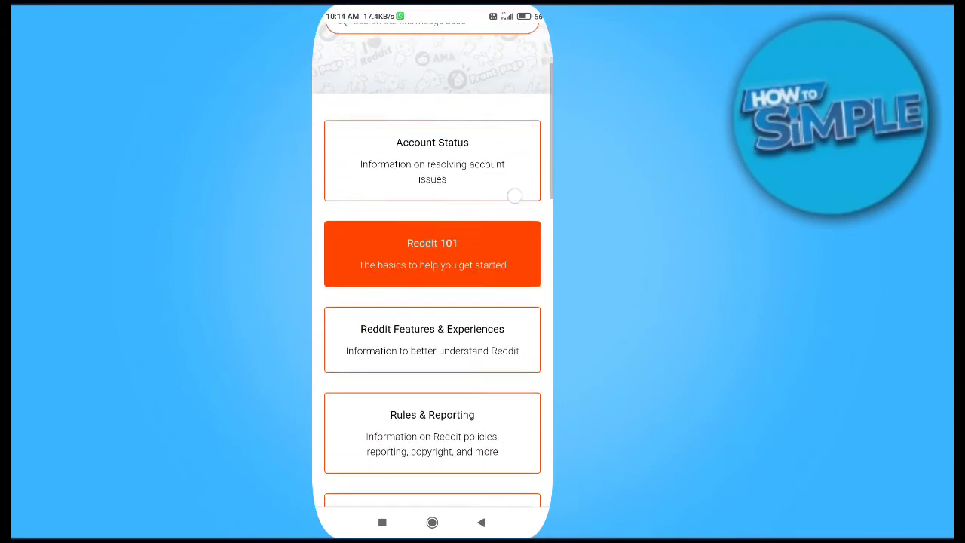
pyautogui.scroll(-3)
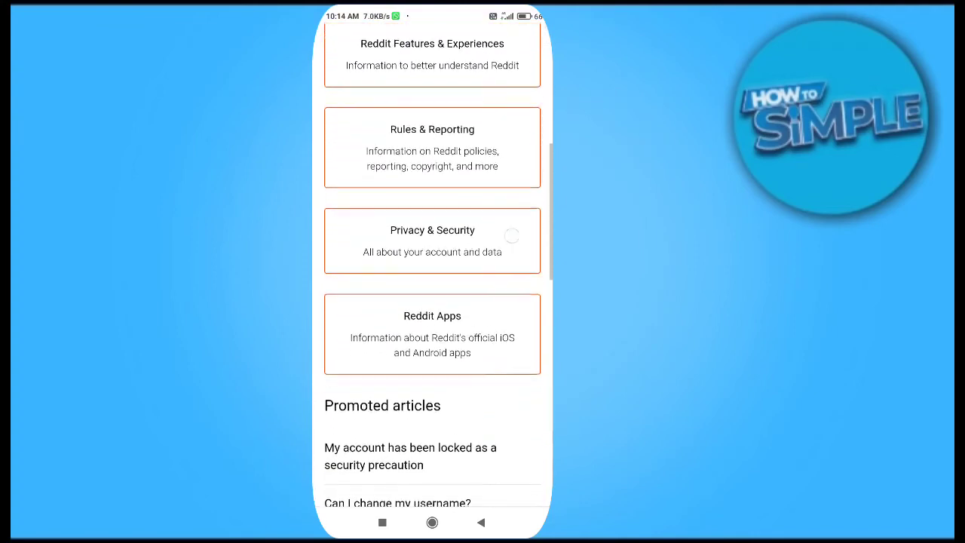
pyautogui.scroll(-3)
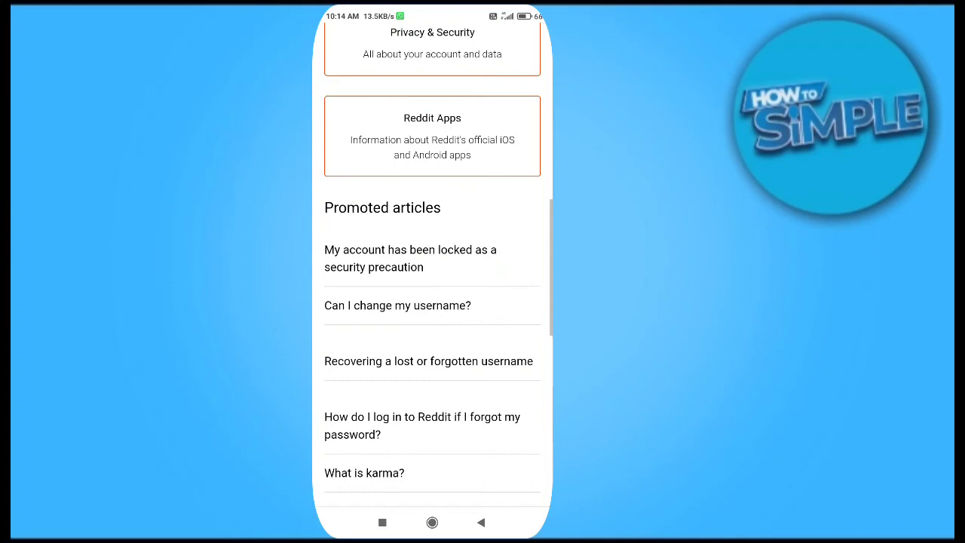
pyautogui.click(396, 304)
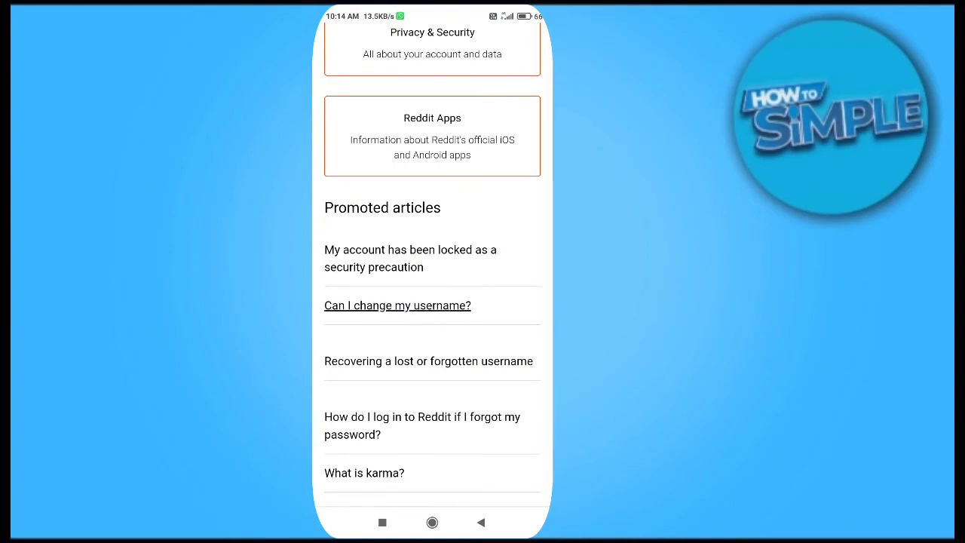
# Leave Chrome for the phone's home screen
pyautogui.click(431, 522)
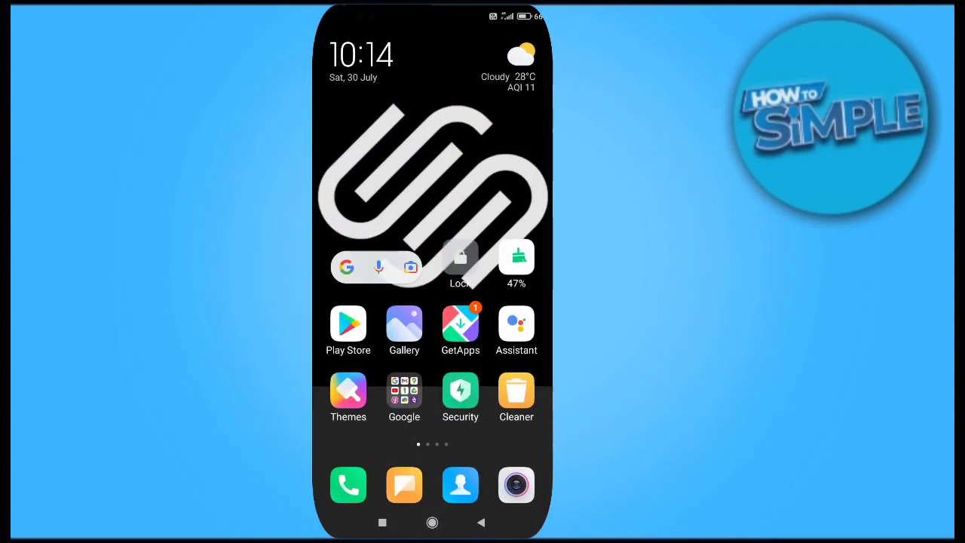